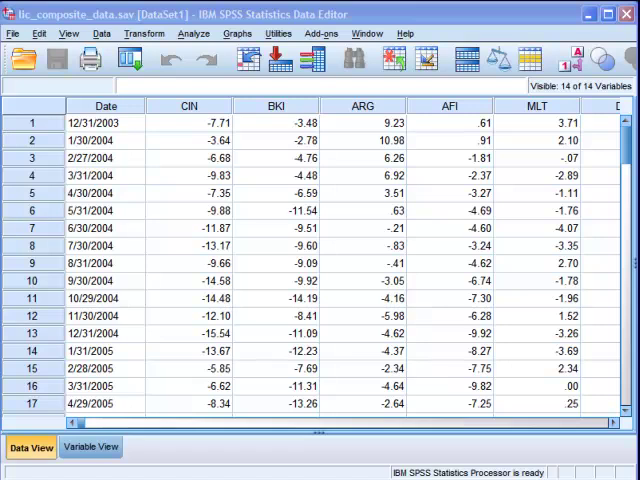
mouse_move(265, 150)
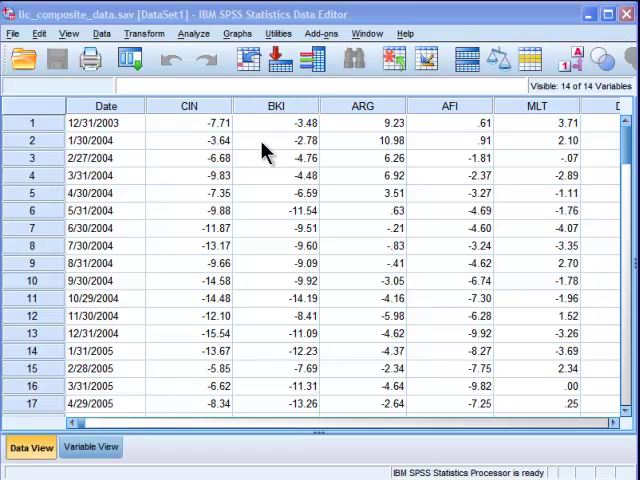
Point out values in the BKI, CIN and AFI columns of the data
left_click(277, 140)
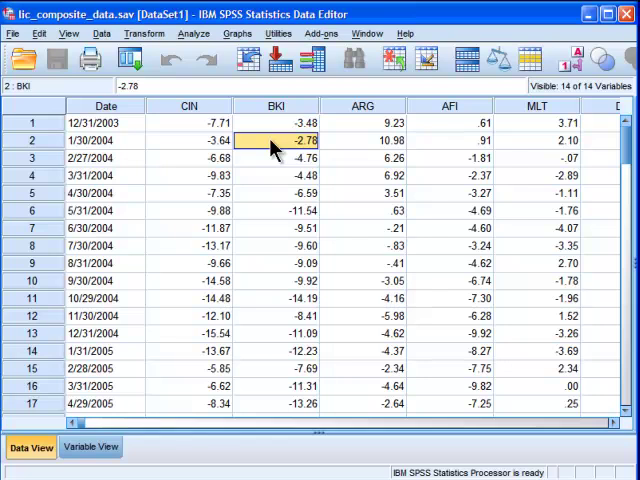
left_click(189, 122)
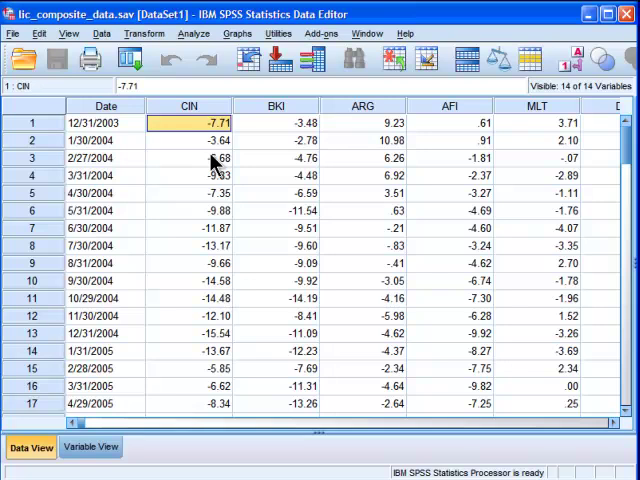
left_click(451, 122)
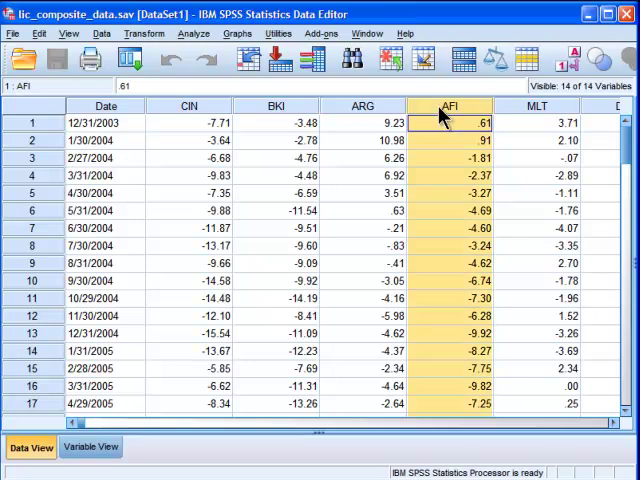
mouse_move(432, 160)
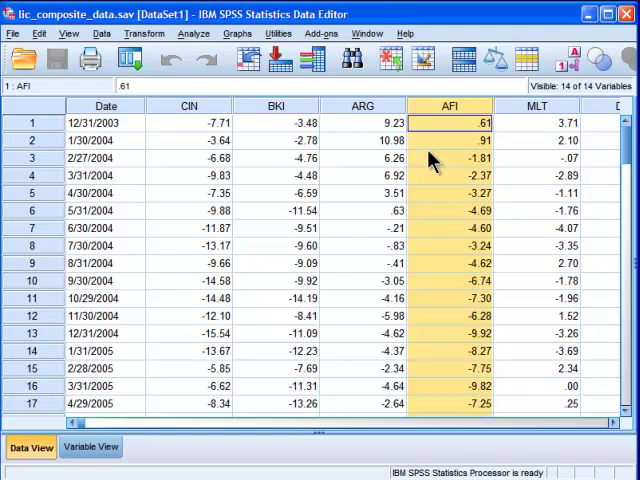
left_click(277, 122)
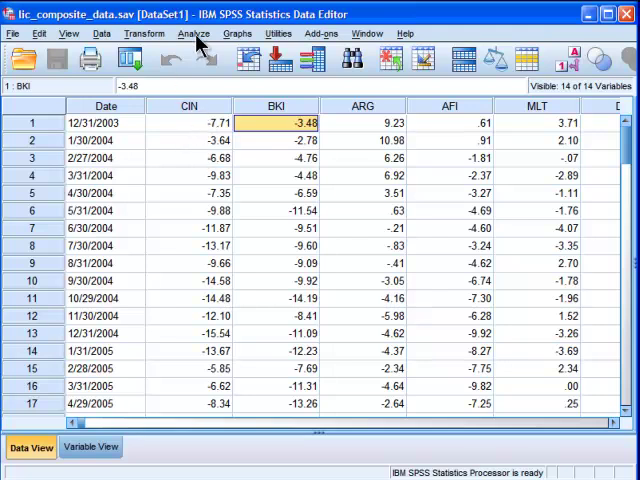
Start a linear regression with AFI as the dependent variable
left_click(195, 33)
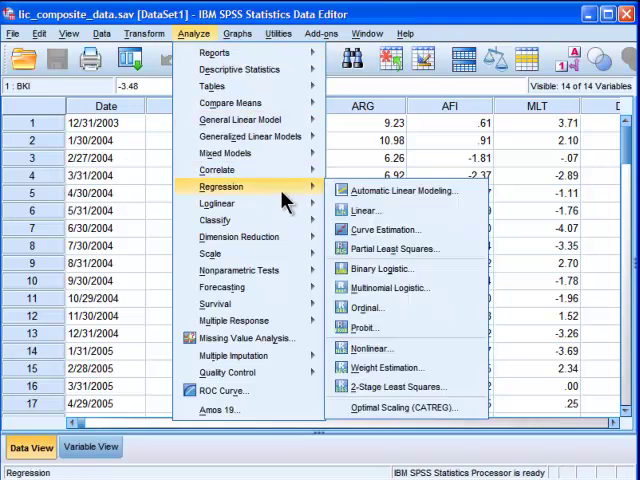
left_click(363, 210)
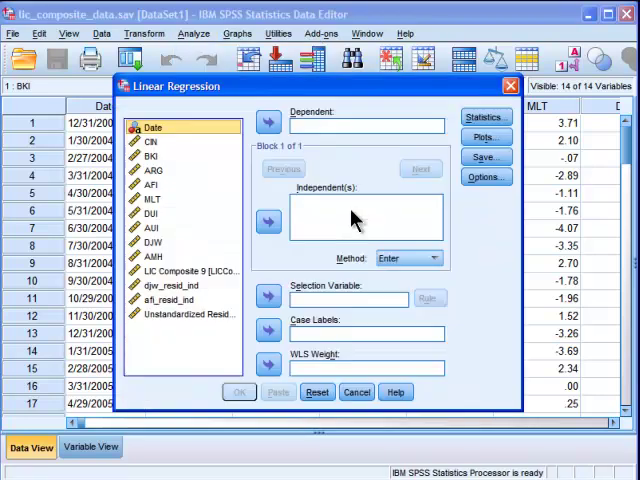
left_click(150, 185)
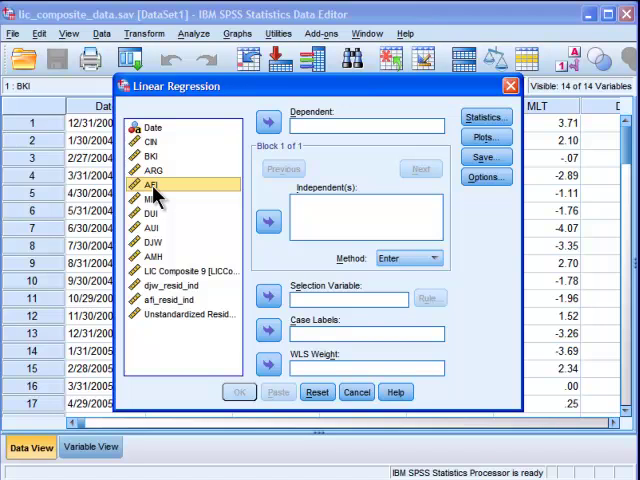
left_click(267, 123)
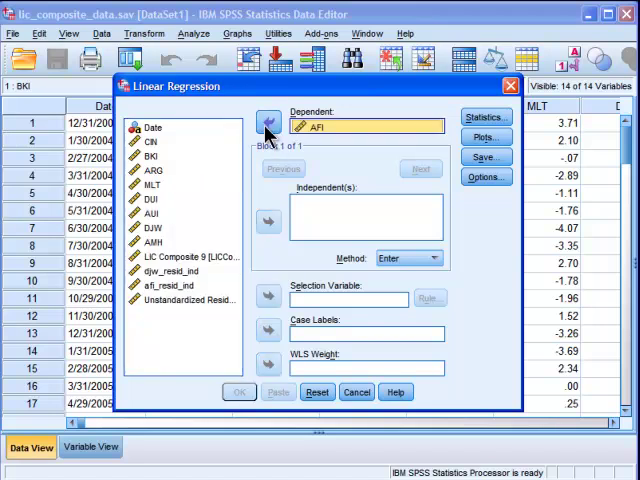
mouse_move(205, 195)
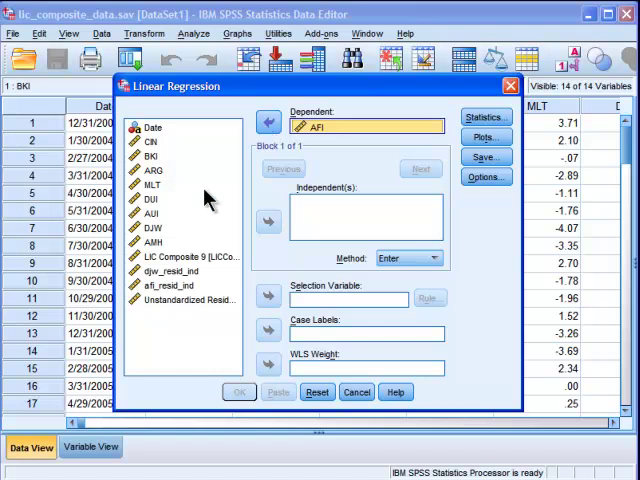
Add DJW, ARG, CIN and DUI as independent predictors
left_click(152, 227)
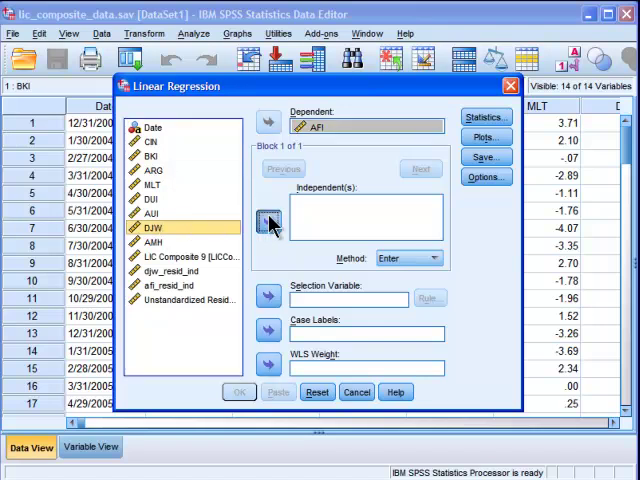
left_click(267, 221)
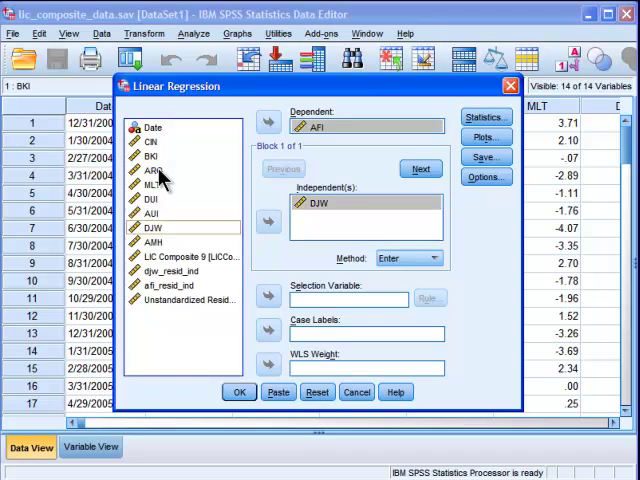
left_click(267, 222)
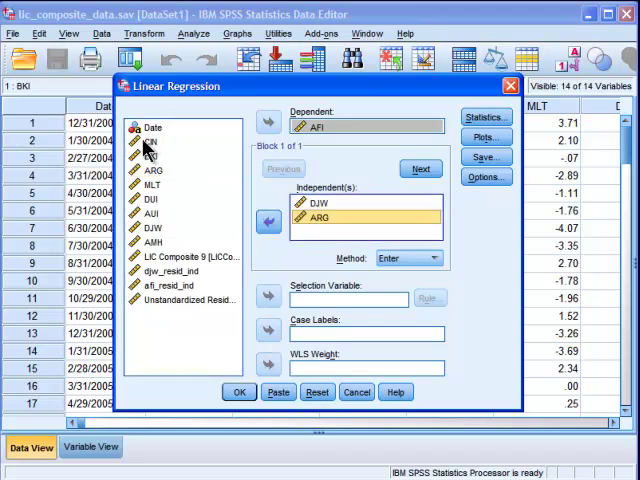
left_click(267, 222)
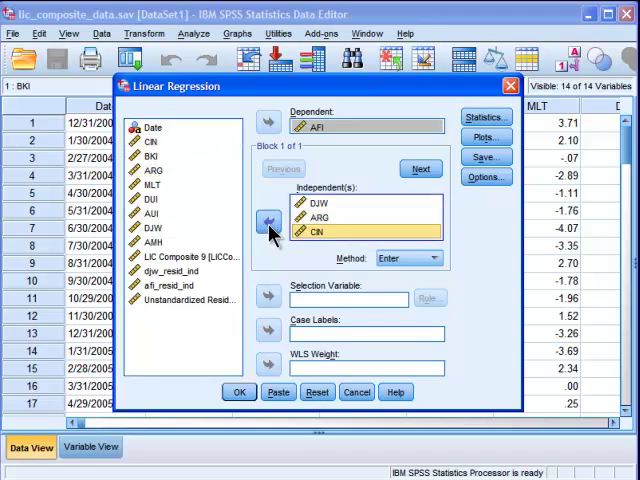
mouse_move(178, 220)
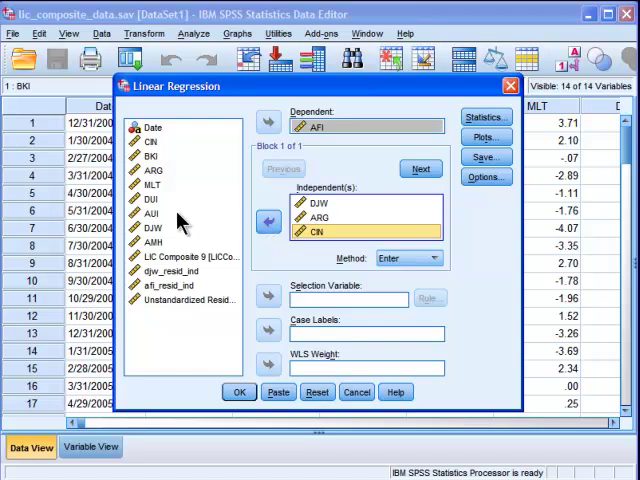
left_click(148, 199)
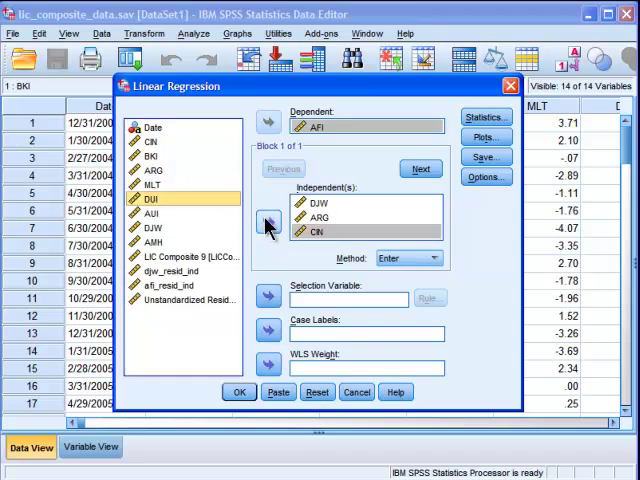
left_click(268, 221)
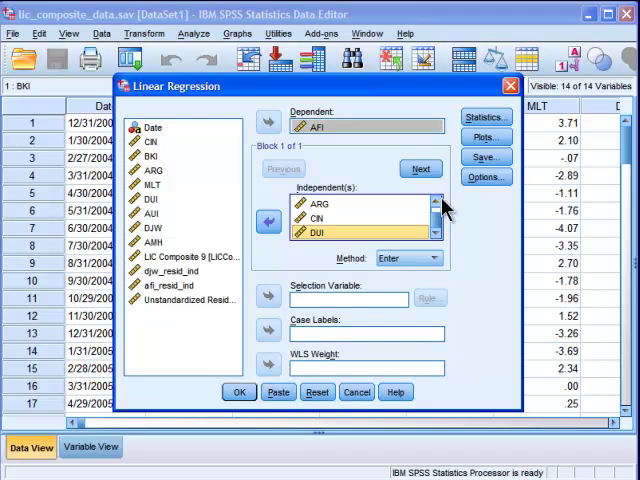
mouse_move(440, 247)
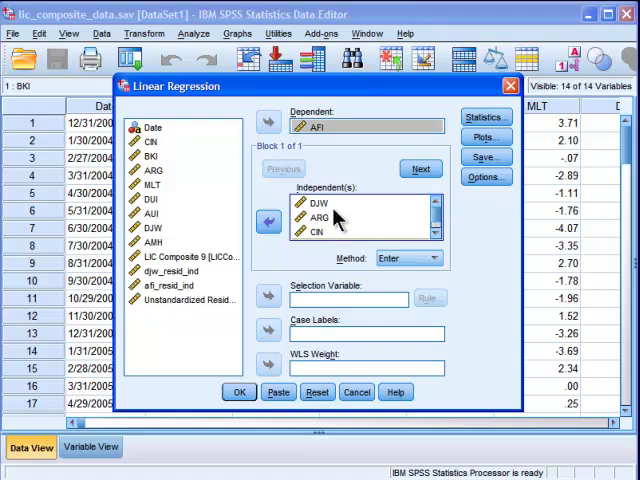
scroll("down", 3)
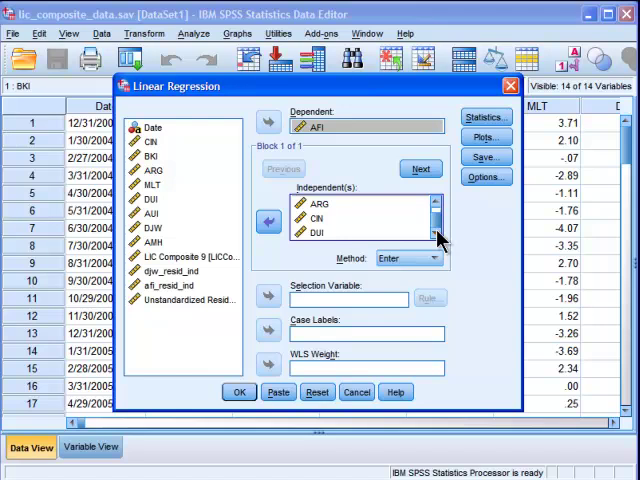
Replace the four predictors with the eight variables CIN, BKI, ARG, MLT, DUI, AUI, DJW and AMH
left_click(267, 221)
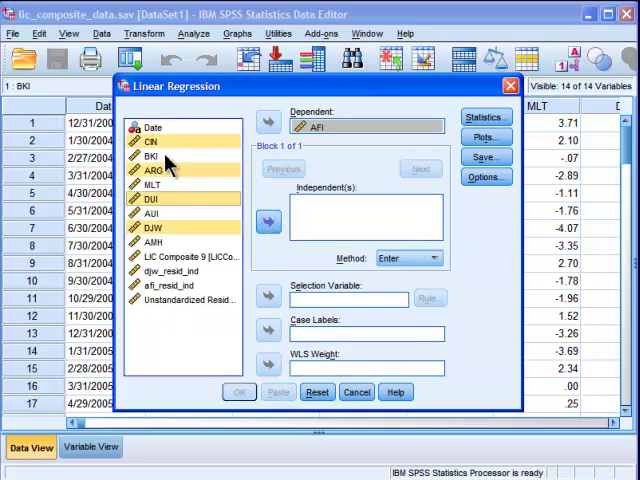
left_click(147, 141)
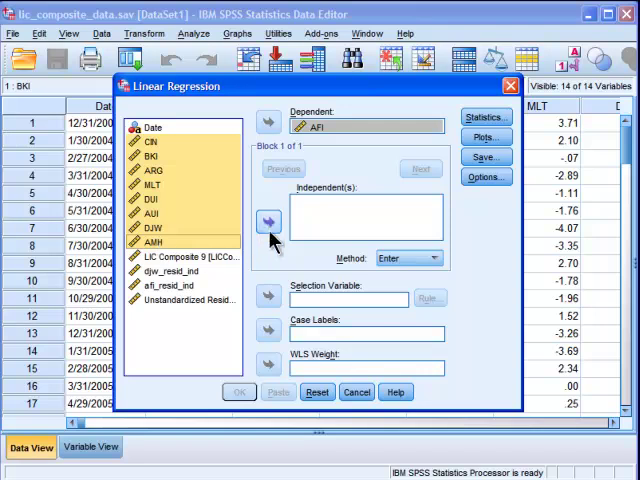
left_click(267, 221)
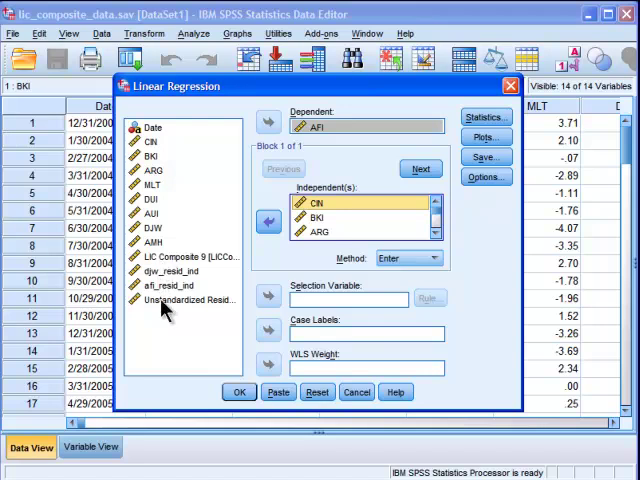
mouse_move(152, 250)
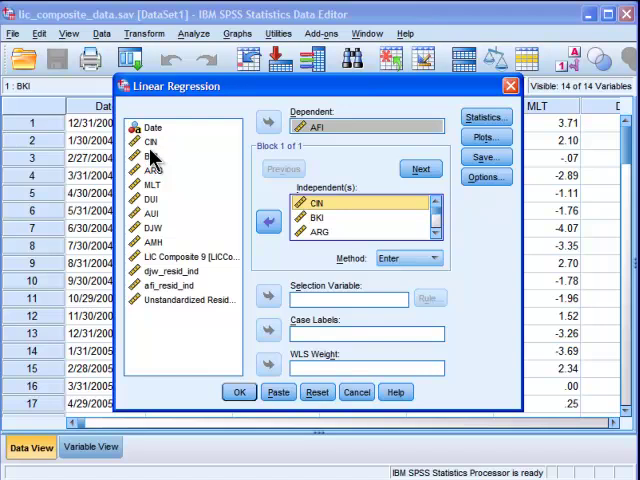
mouse_move(305, 145)
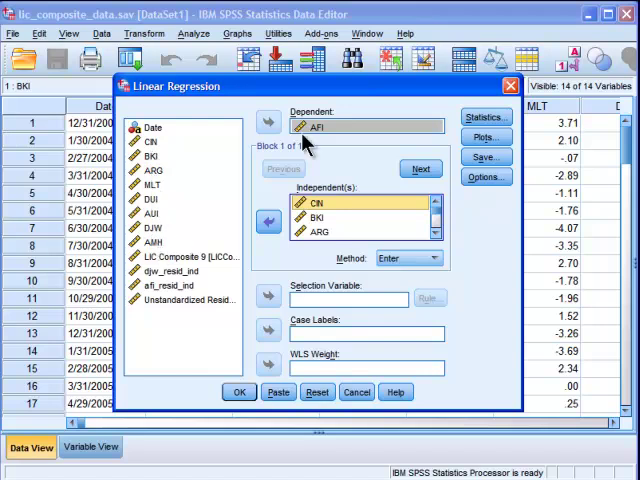
mouse_move(320, 205)
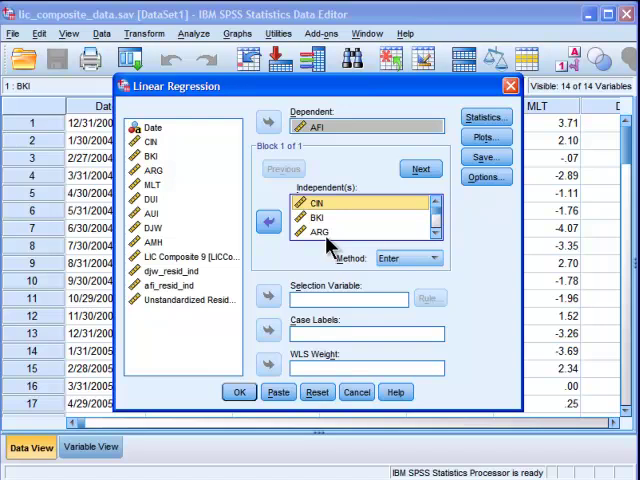
left_click(315, 218)
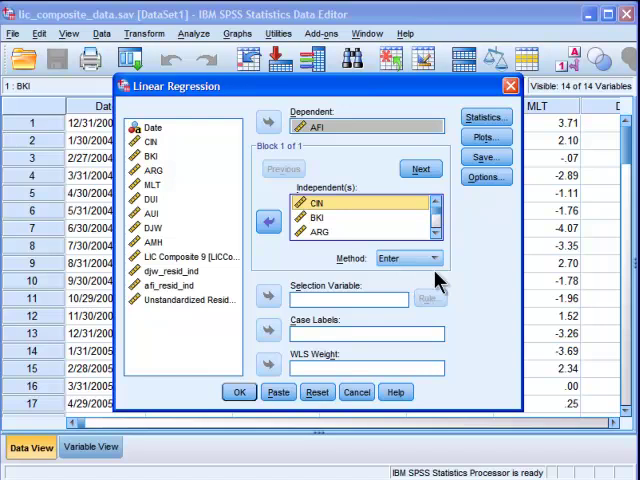
Use the Stepwise method and request Descriptives plus Part and partial correlations
left_click(433, 258)
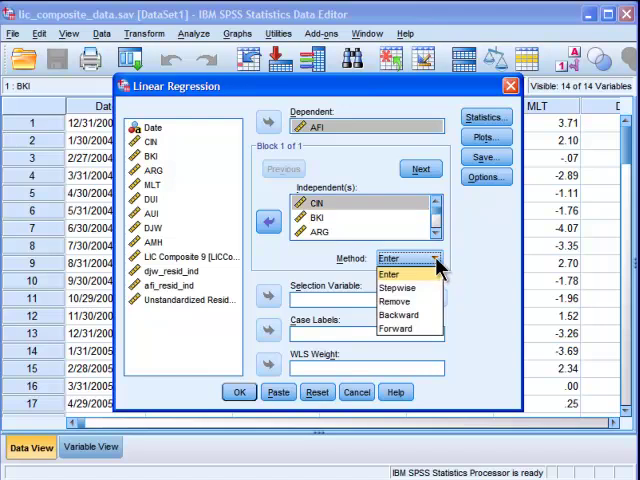
left_click(398, 287)
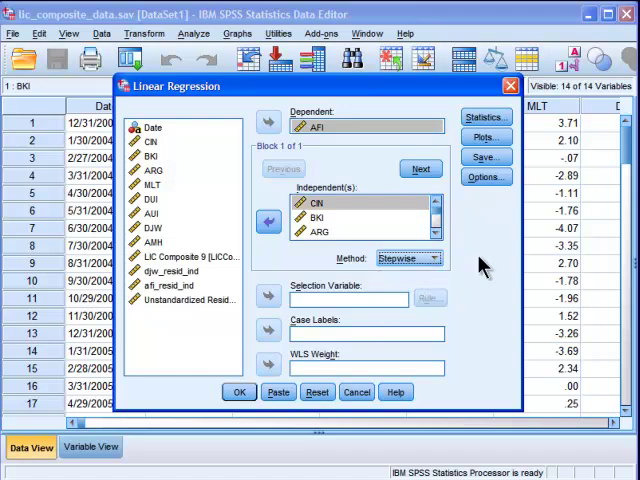
left_click(486, 117)
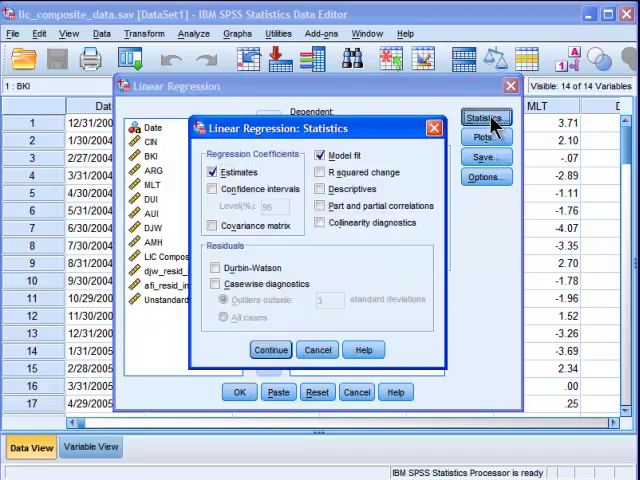
mouse_move(340, 220)
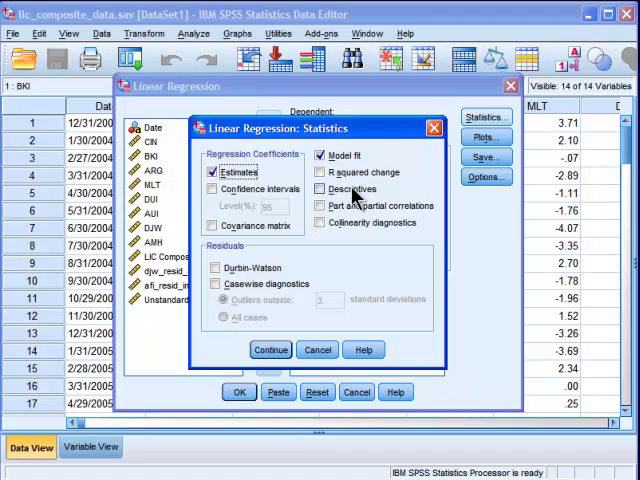
left_click(322, 189)
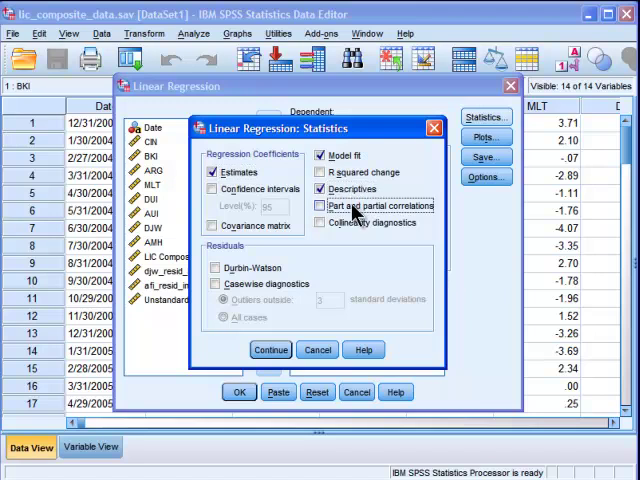
left_click(318, 205)
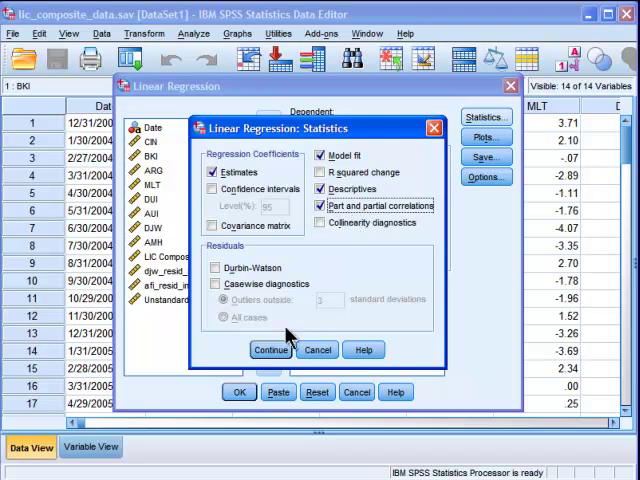
left_click(270, 349)
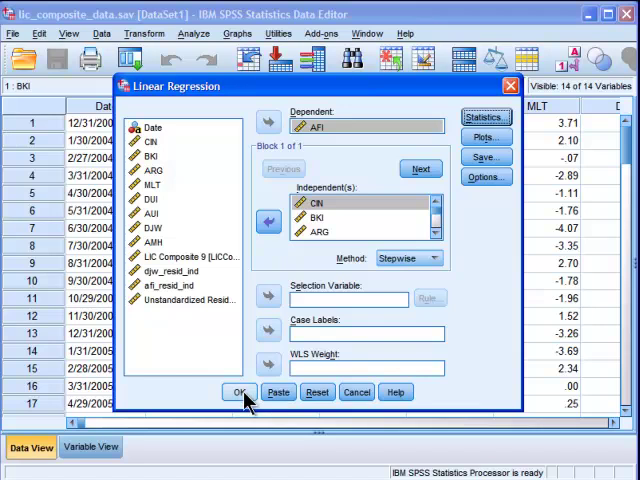
mouse_move(360, 228)
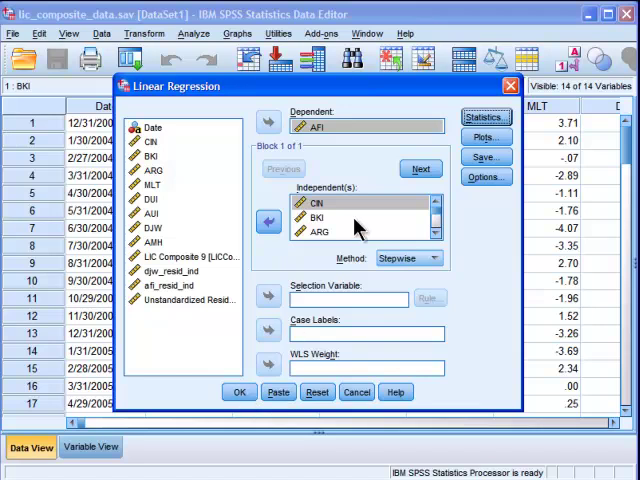
mouse_move(352, 147)
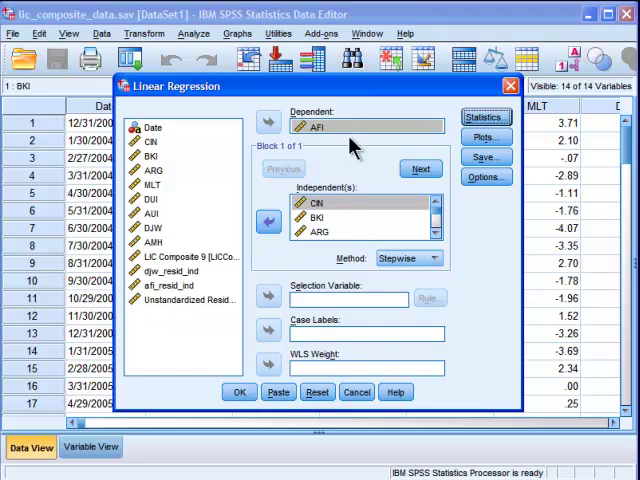
Run the stepwise regression and scroll to the Descriptives and Correlations tables
left_click(240, 391)
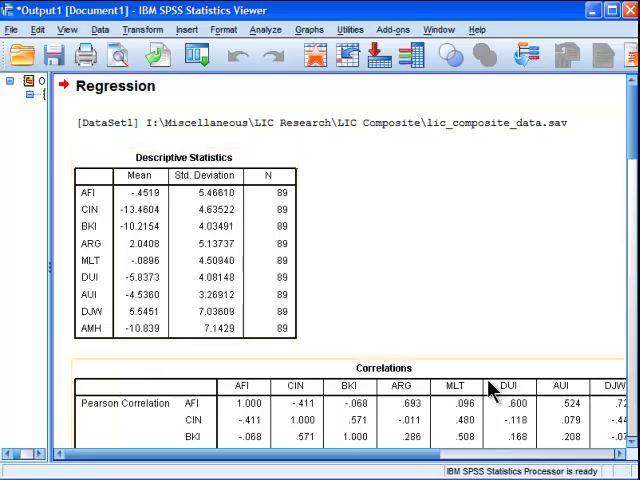
scroll("down", 3)
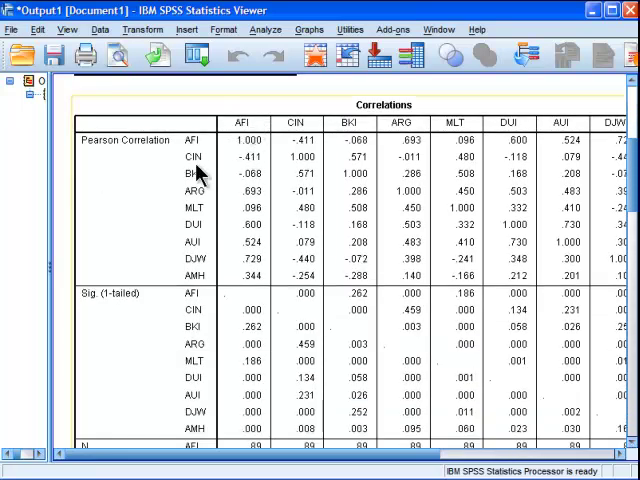
mouse_move(205, 175)
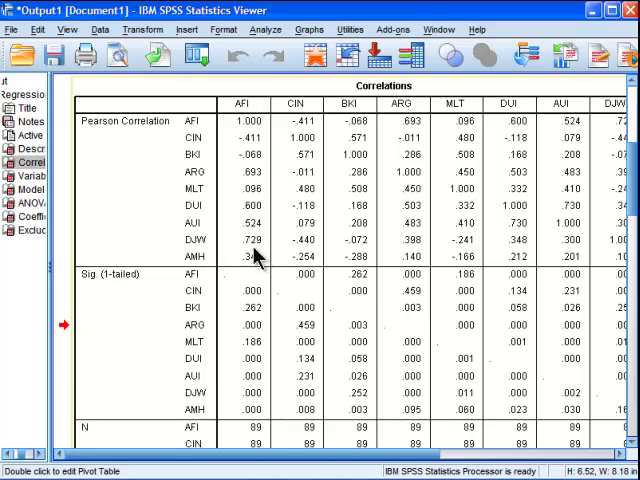
mouse_move(258, 190)
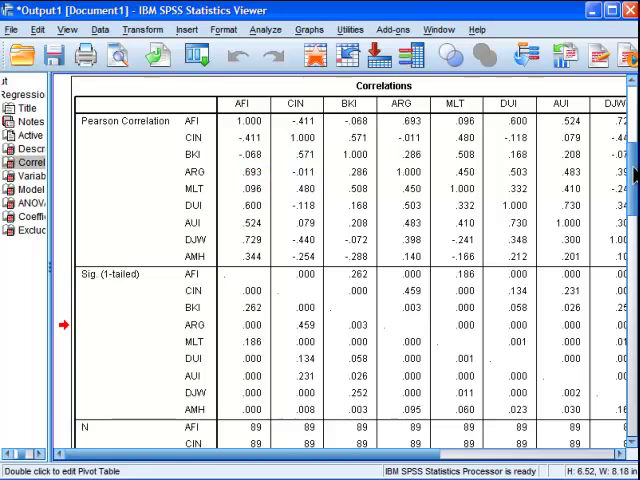
Scroll to the Variables Entered/Removed, Model Summary and ANOVA tables showing DJW, ARG, AMH, DUI, CIN entering
scroll("down", 3)
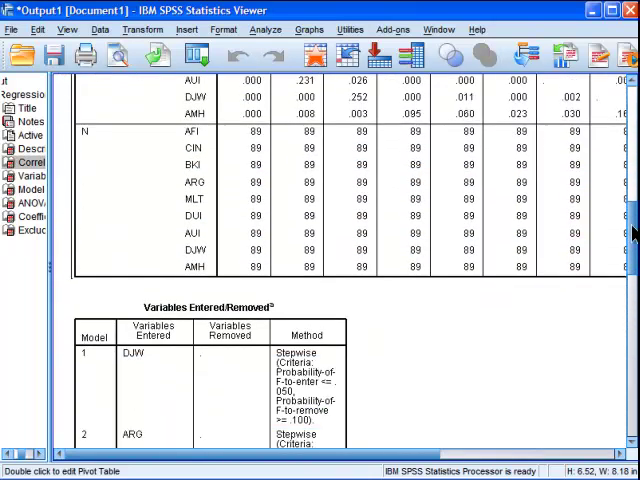
scroll("down", 3)
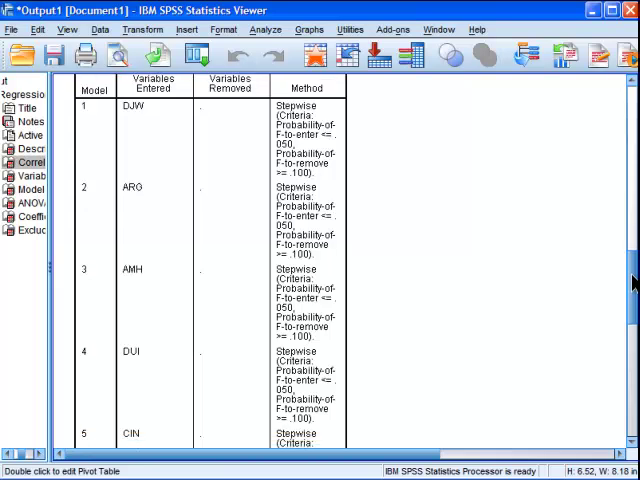
scroll("up", 3)
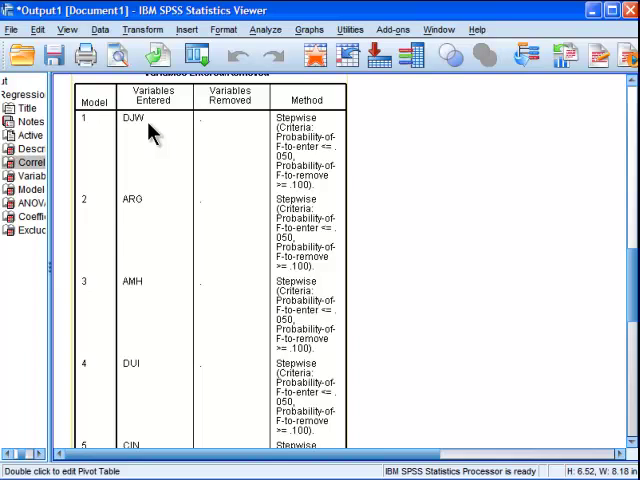
mouse_move(138, 133)
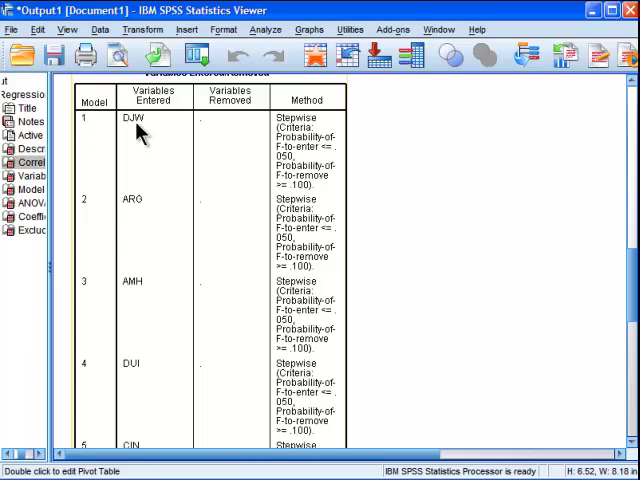
mouse_move(82, 220)
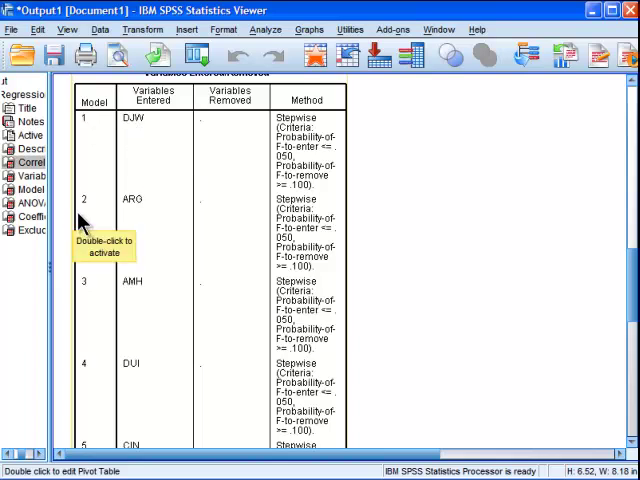
mouse_move(148, 218)
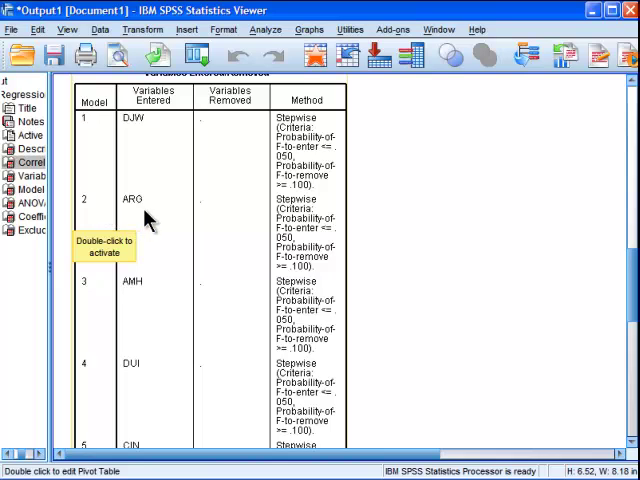
mouse_move(142, 210)
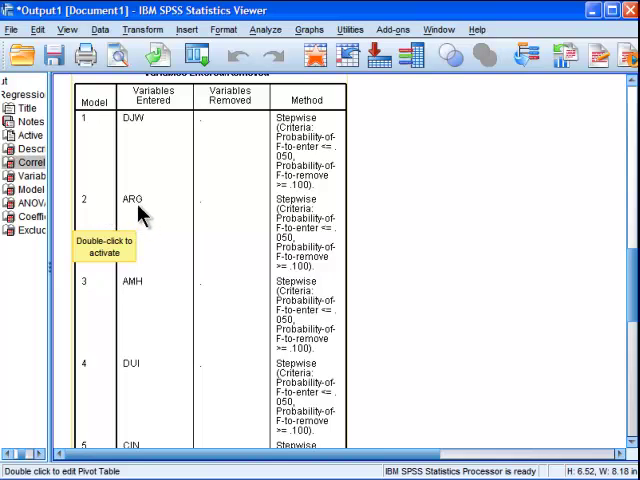
mouse_move(165, 350)
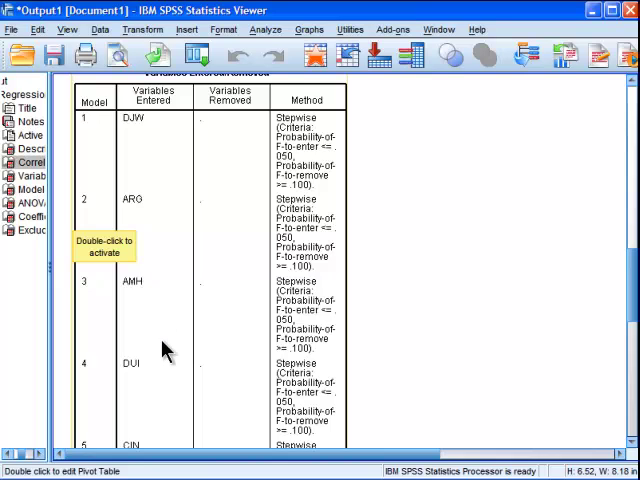
scroll("down", 3)
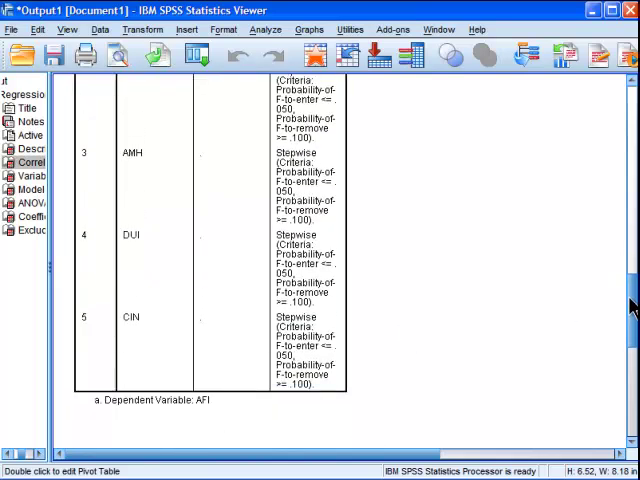
scroll("down", 3)
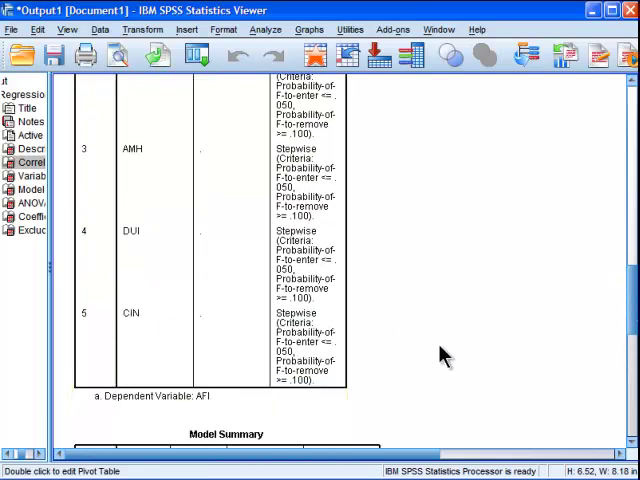
scroll("up", 3)
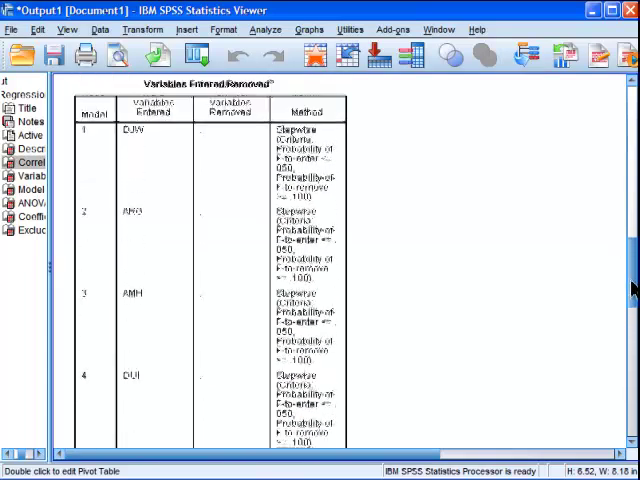
scroll("down", 3)
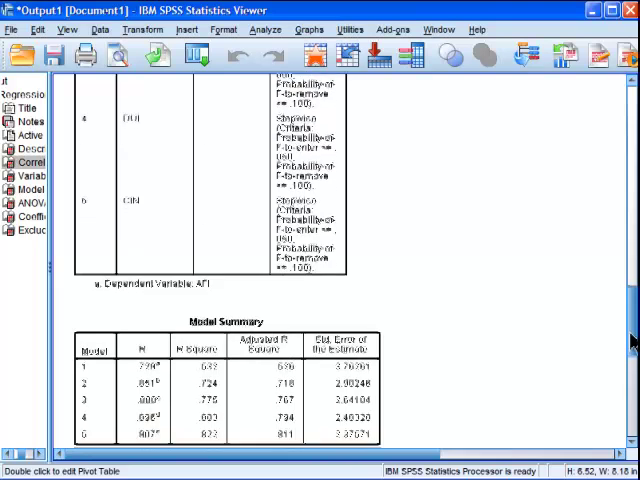
scroll("down", 3)
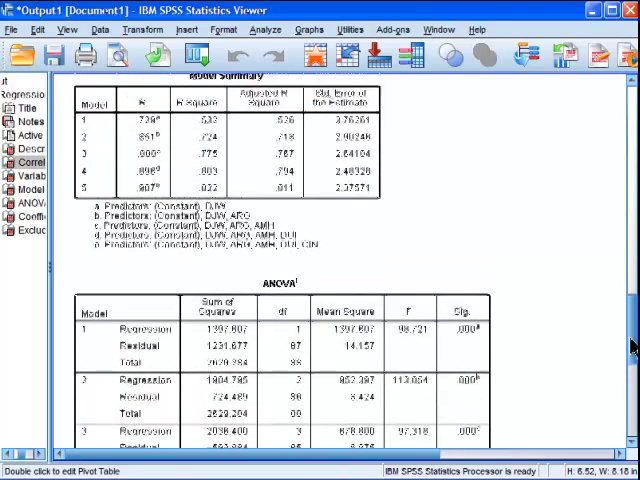
scroll("up", 3)
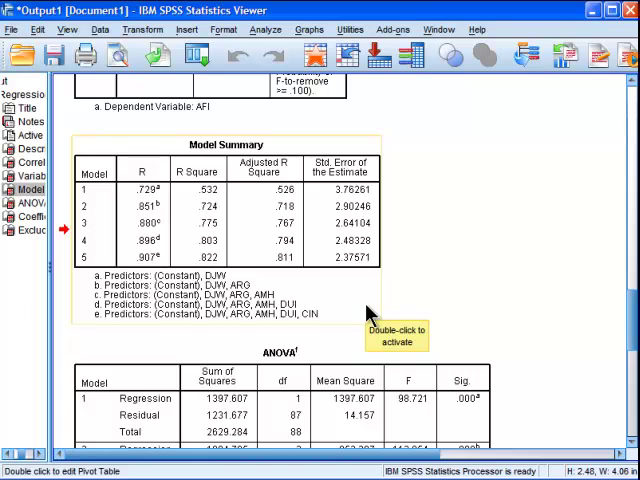
mouse_move(112, 277)
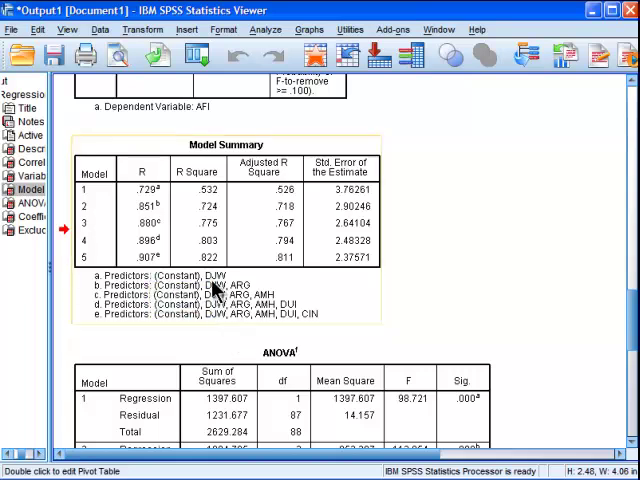
mouse_move(210, 273)
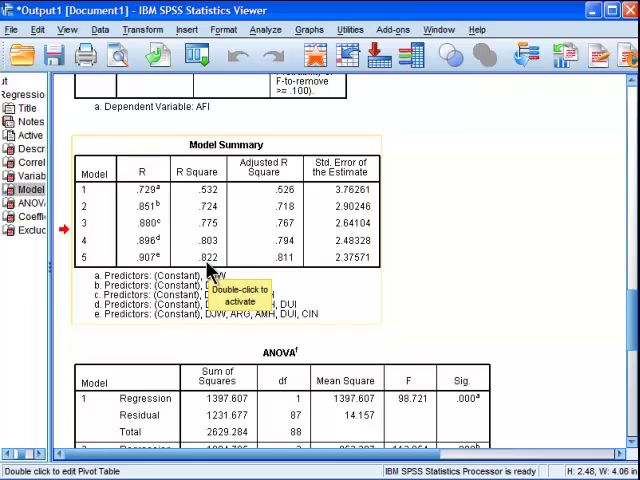
mouse_move(295, 278)
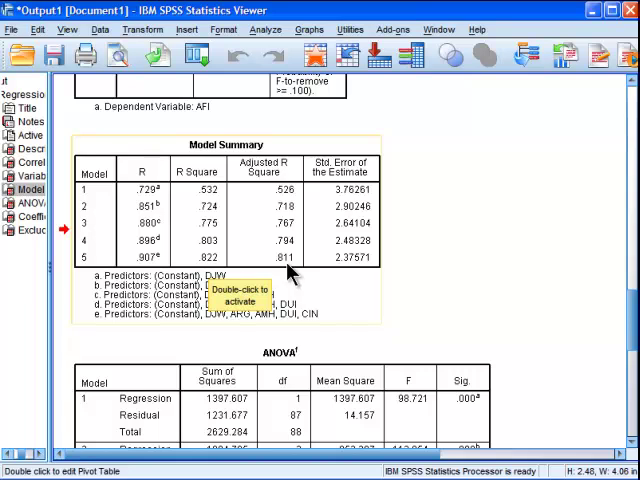
mouse_move(285, 275)
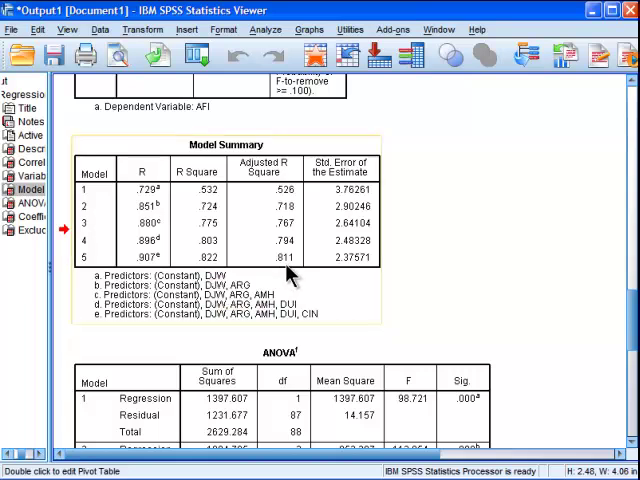
mouse_move(290, 273)
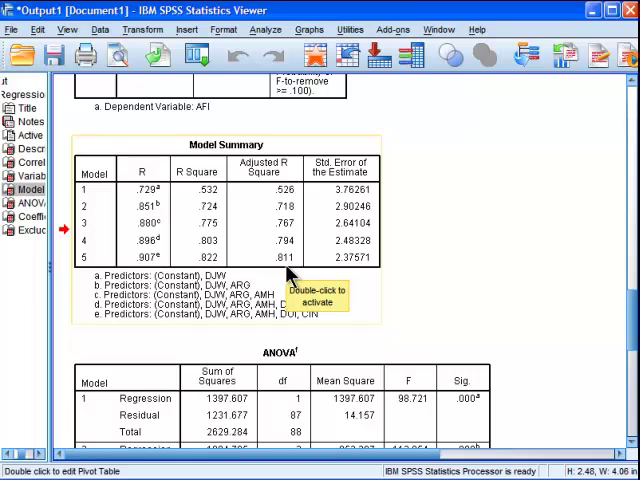
mouse_move(207, 262)
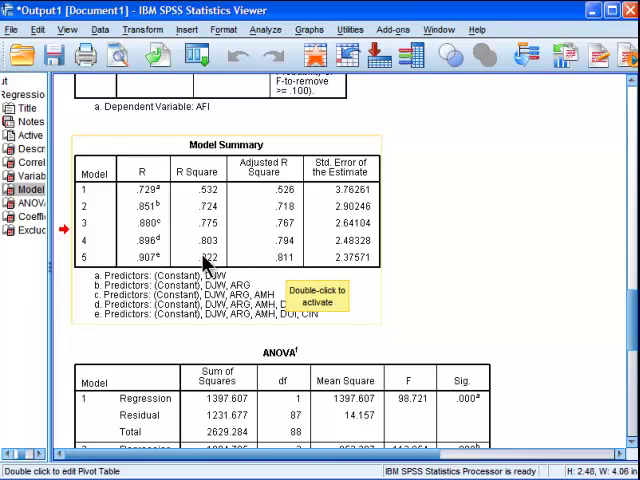
mouse_move(373, 270)
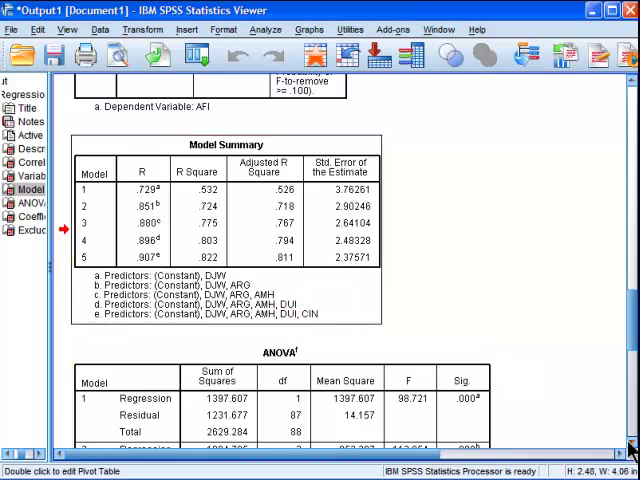
scroll("down", 3)
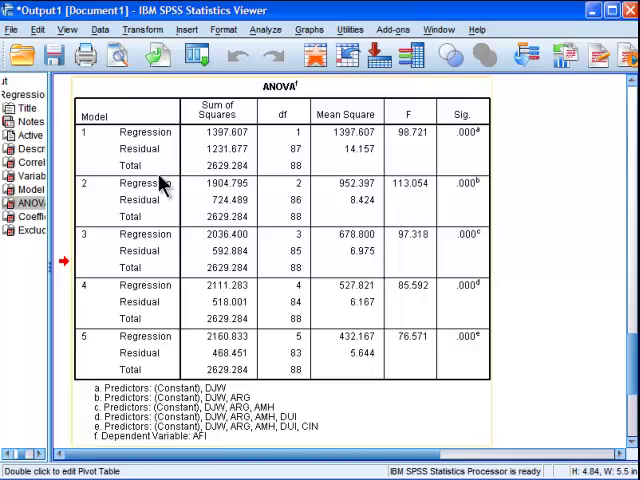
mouse_move(280, 365)
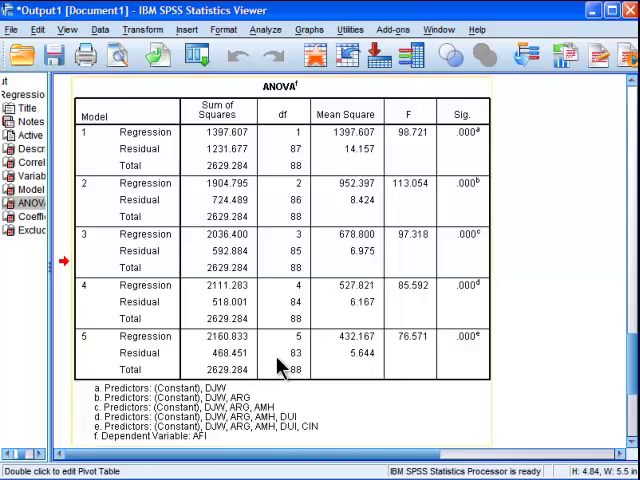
mouse_move(145, 190)
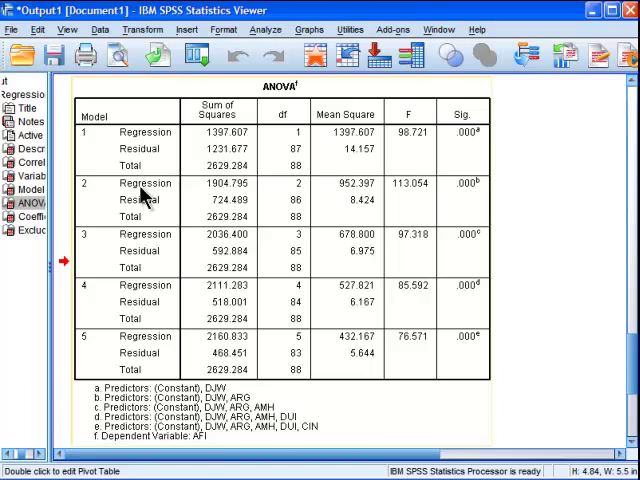
mouse_move(122, 348)
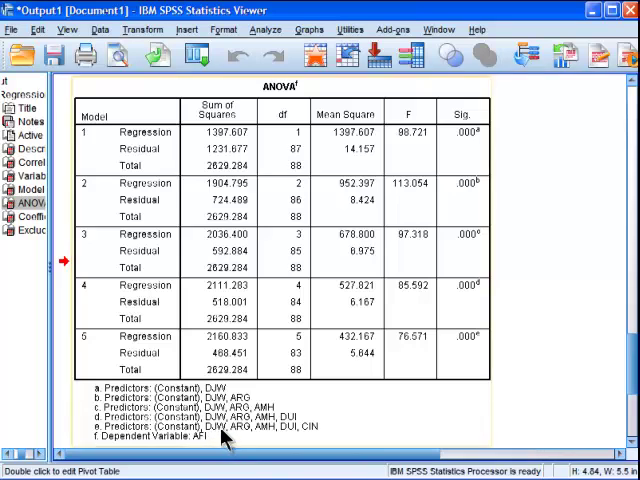
mouse_move(295, 440)
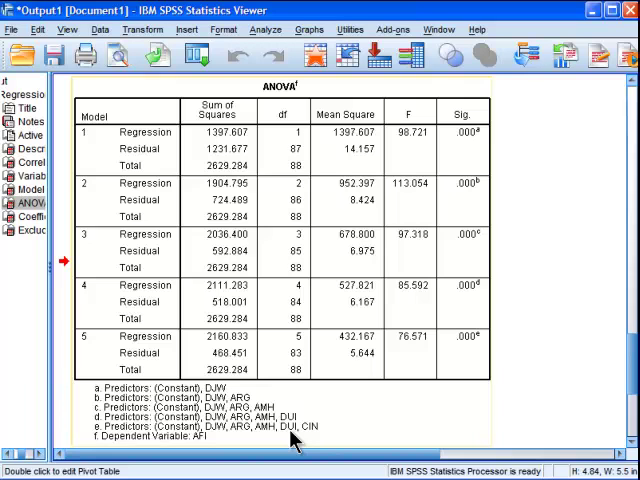
mouse_move(210, 436)
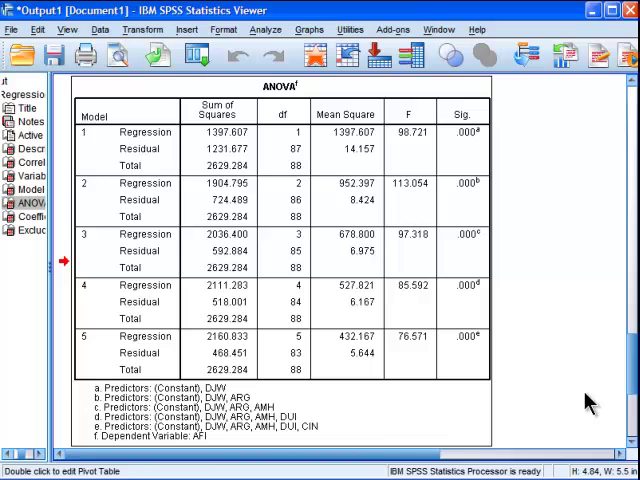
mouse_move(417, 357)
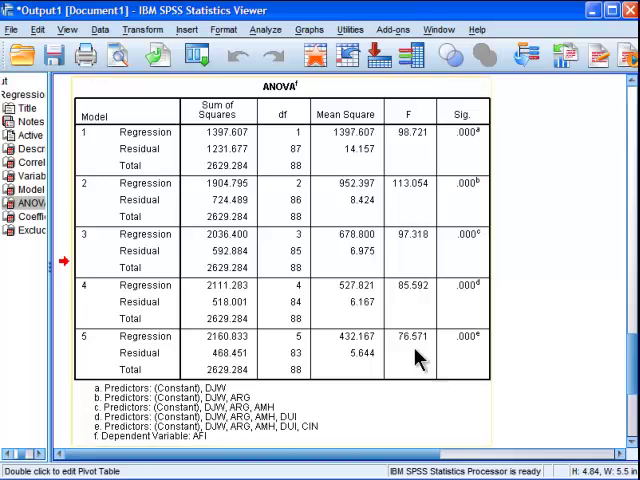
mouse_move(407, 352)
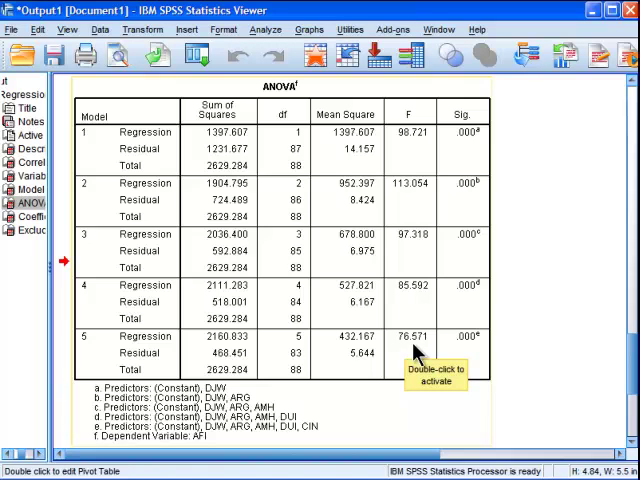
mouse_move(295, 368)
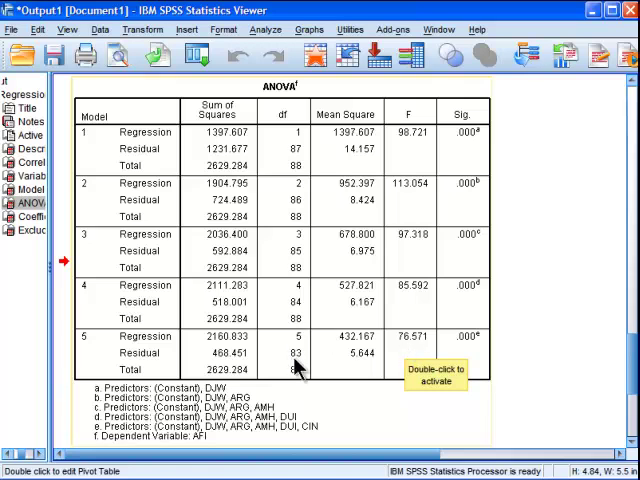
mouse_move(470, 360)
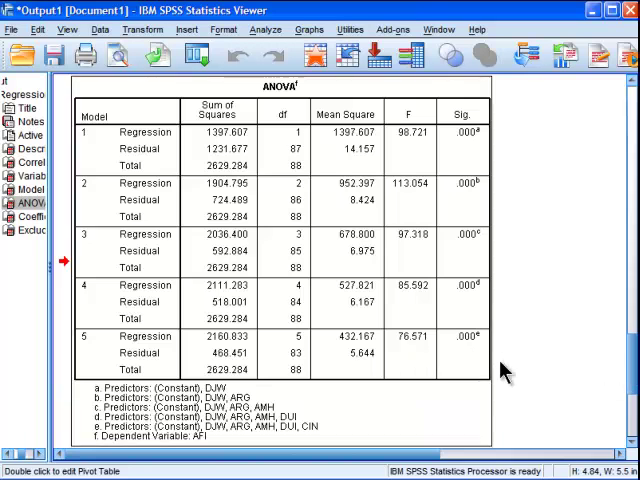
Scroll to the Coefficients table, where model 5 shows CIN with B = -.191
scroll("down", 3)
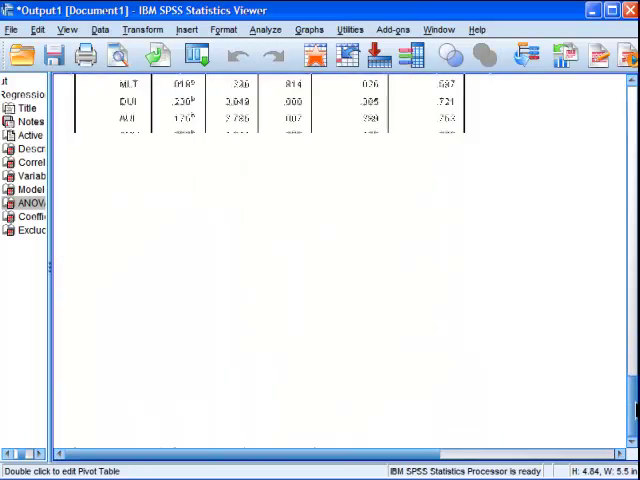
scroll("down", 3)
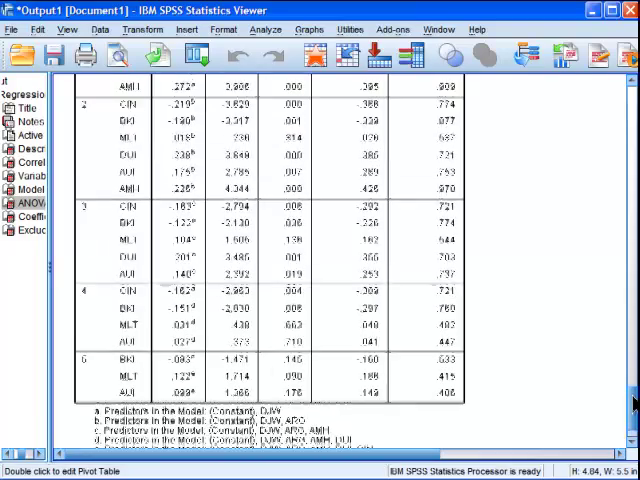
scroll("down", 3)
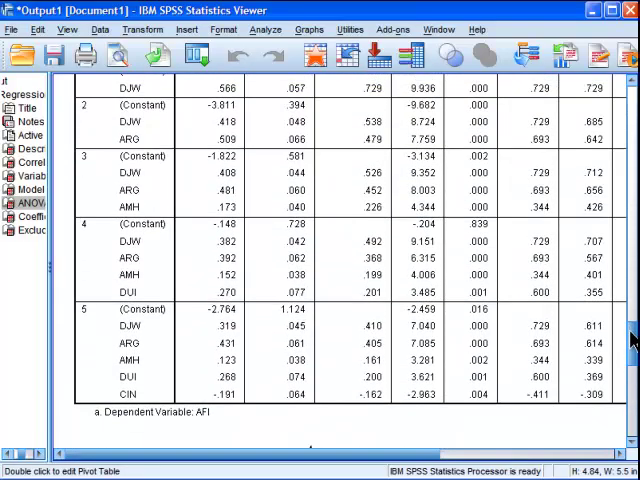
scroll("up", 3)
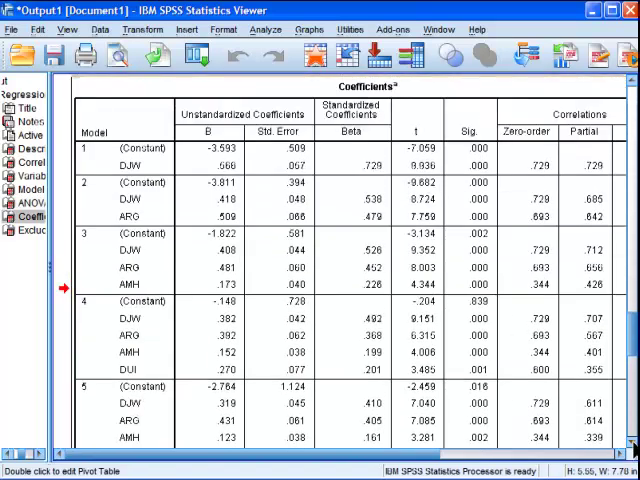
scroll("down", 3)
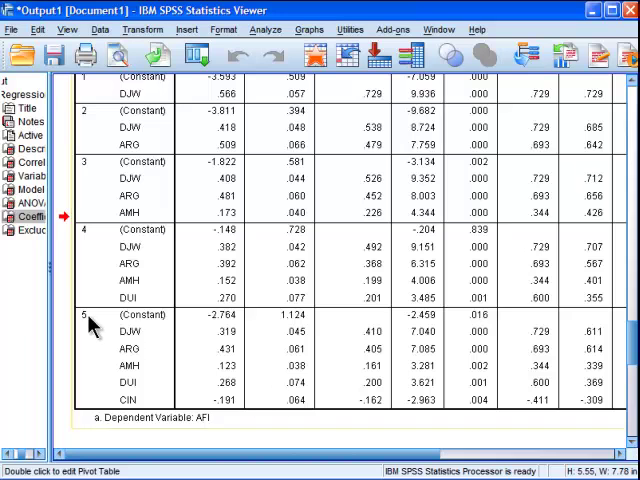
mouse_move(225, 328)
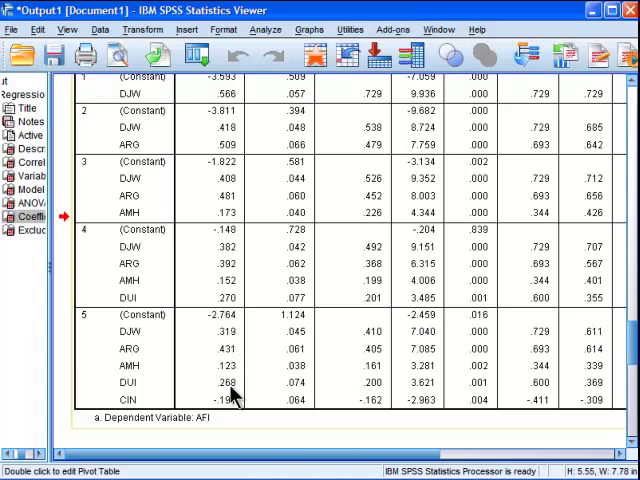
mouse_move(228, 338)
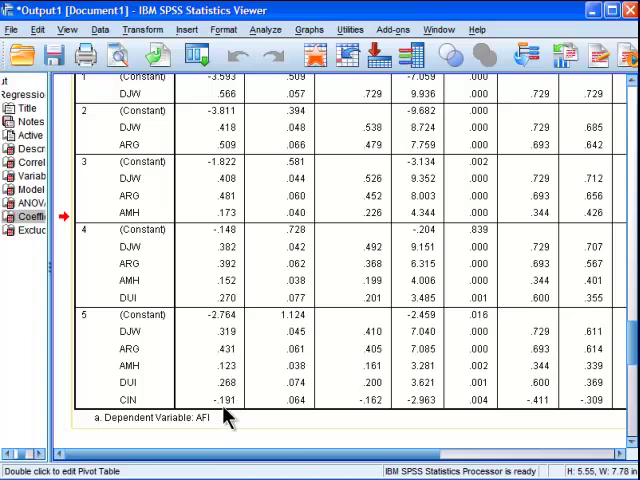
mouse_move(631, 345)
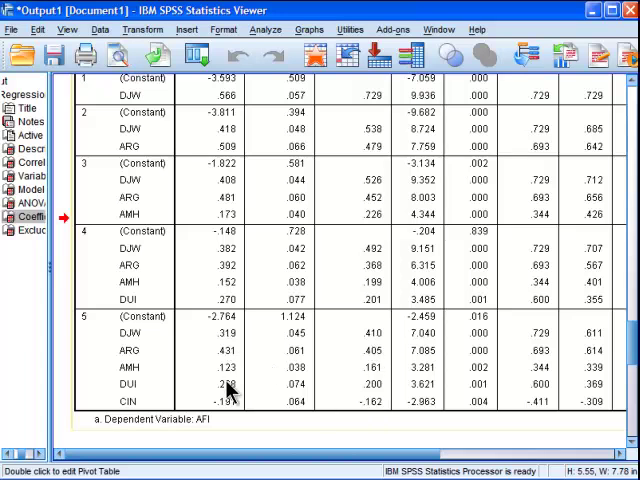
mouse_move(380, 395)
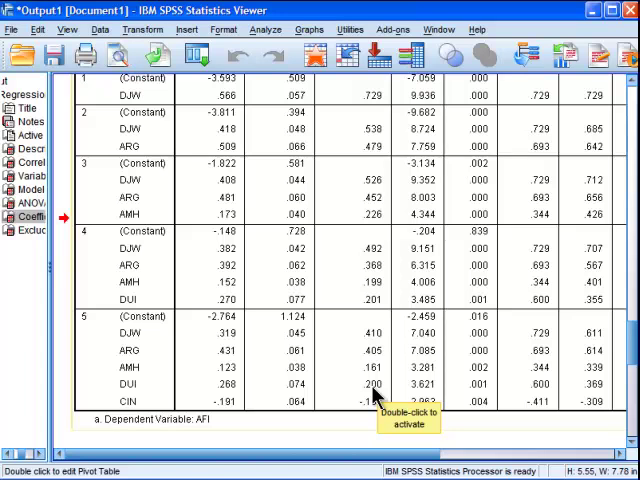
mouse_move(390, 345)
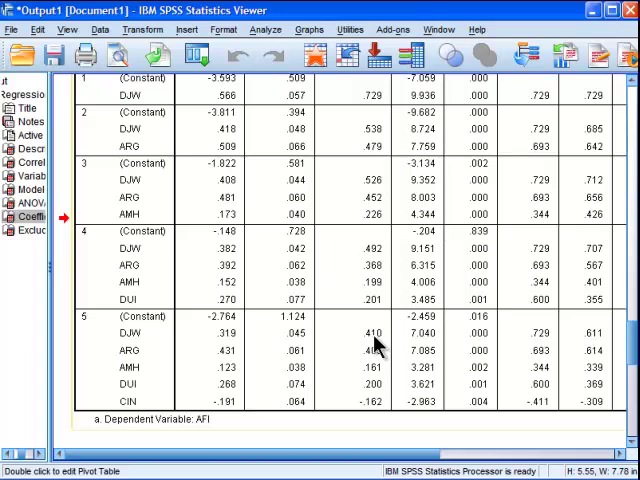
mouse_move(372, 355)
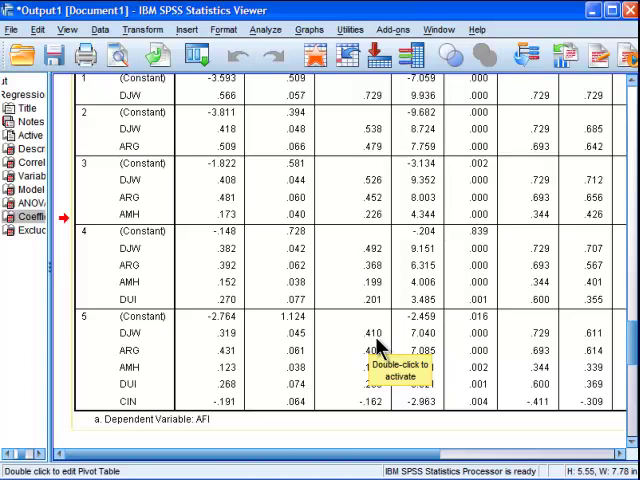
mouse_move(372, 362)
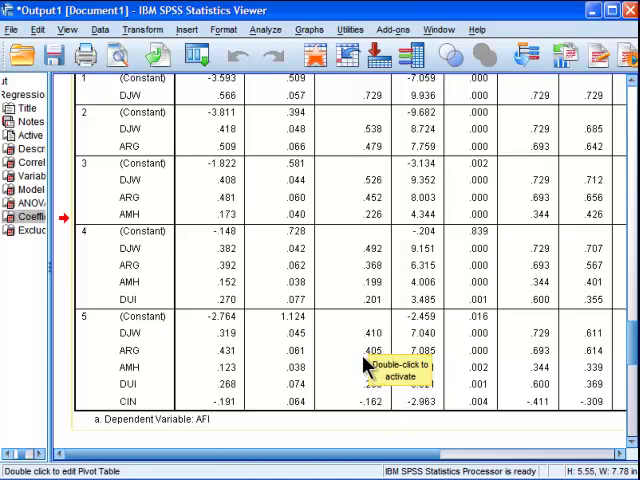
mouse_move(388, 410)
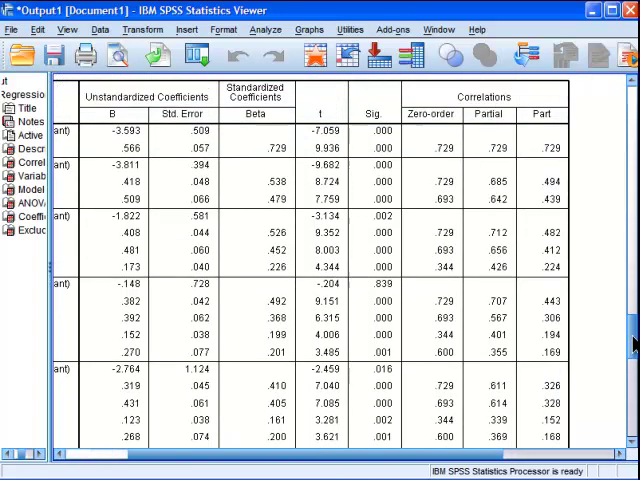
scroll("down", 3)
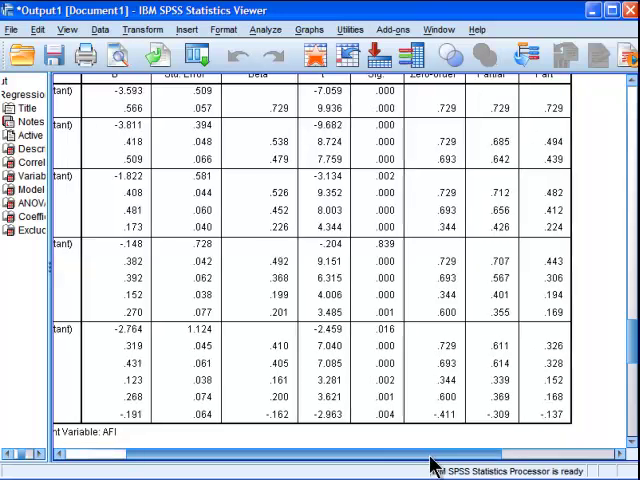
scroll("left", 3)
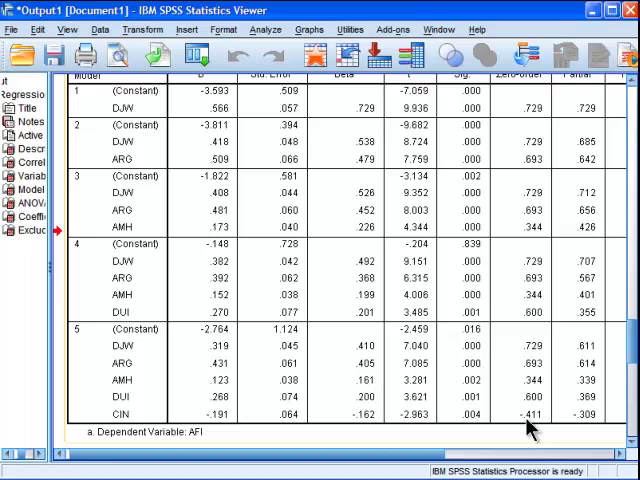
mouse_move(487, 172)
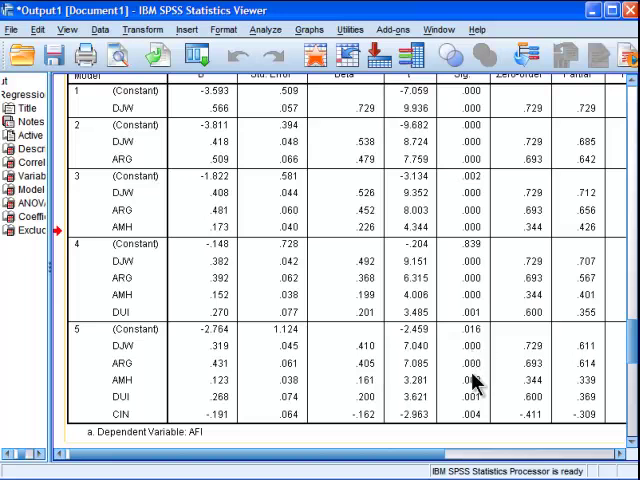
mouse_move(473, 431)
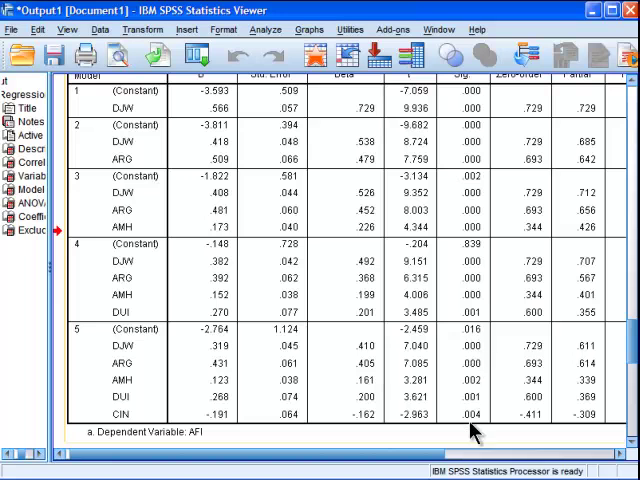
mouse_move(370, 412)
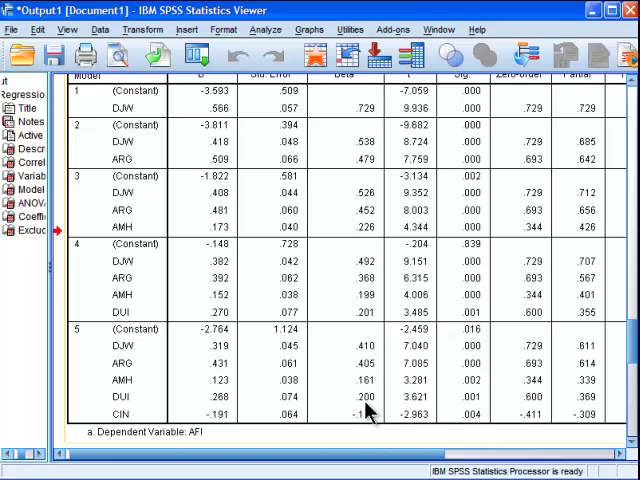
mouse_move(590, 365)
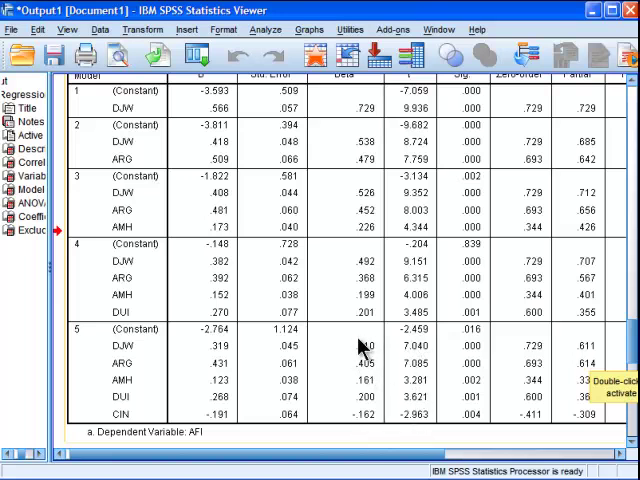
mouse_move(220, 347)
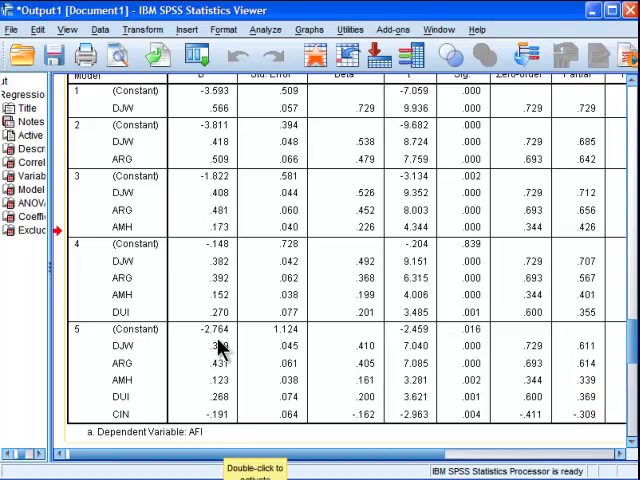